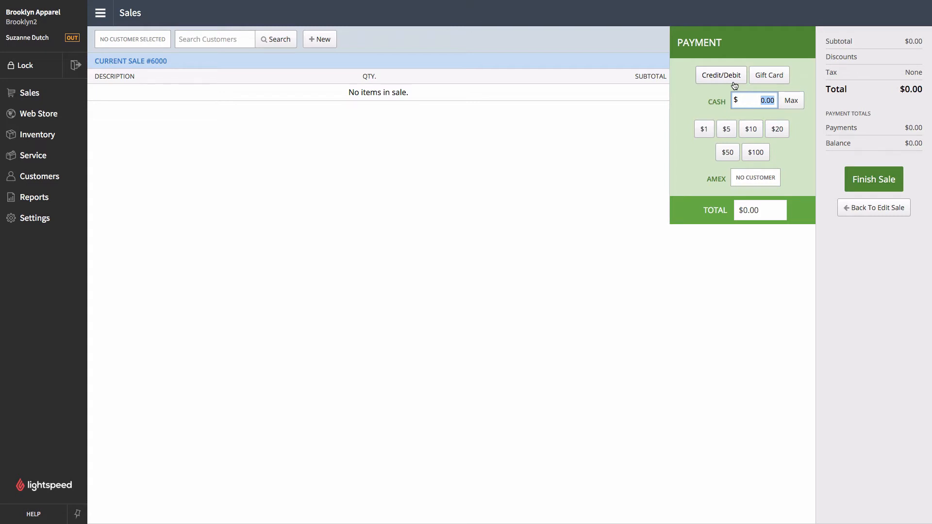
mouse_move(42, 221)
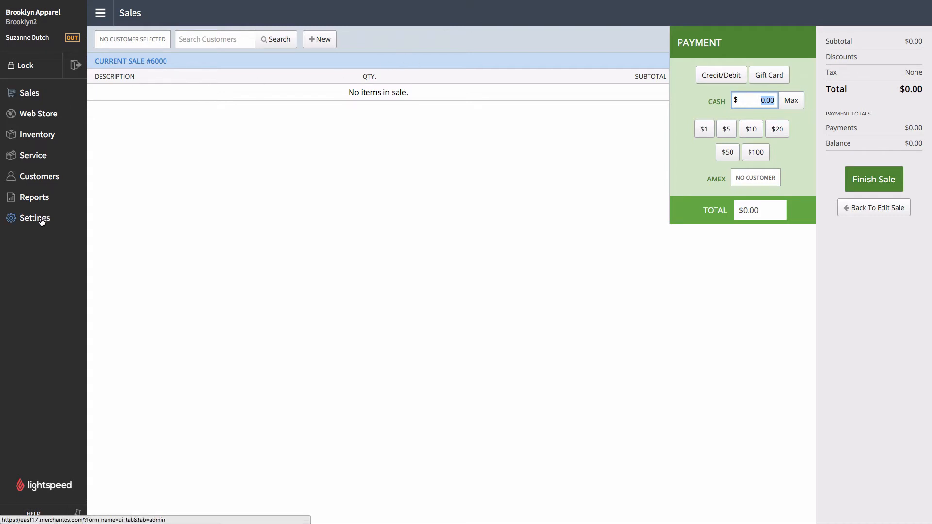
Go to Settings and show the store's Payment Types list
left_click(35, 218)
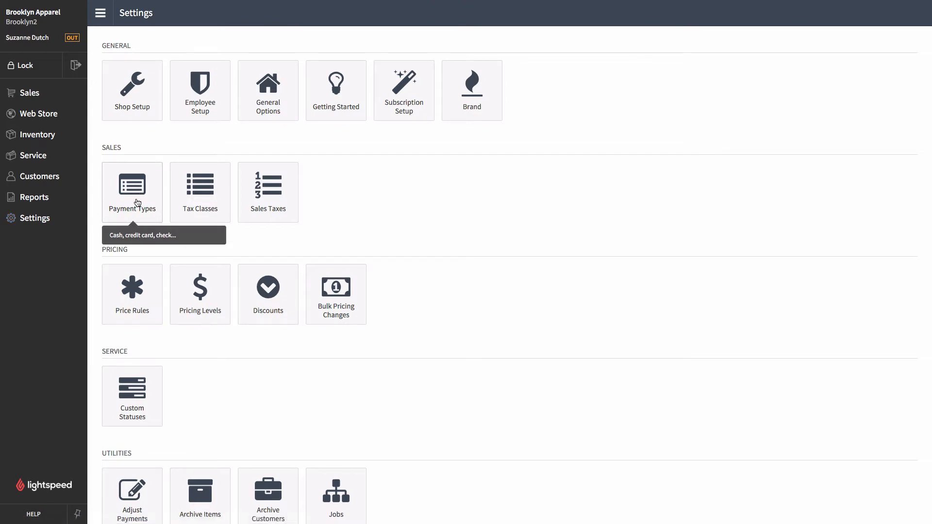
left_click(131, 192)
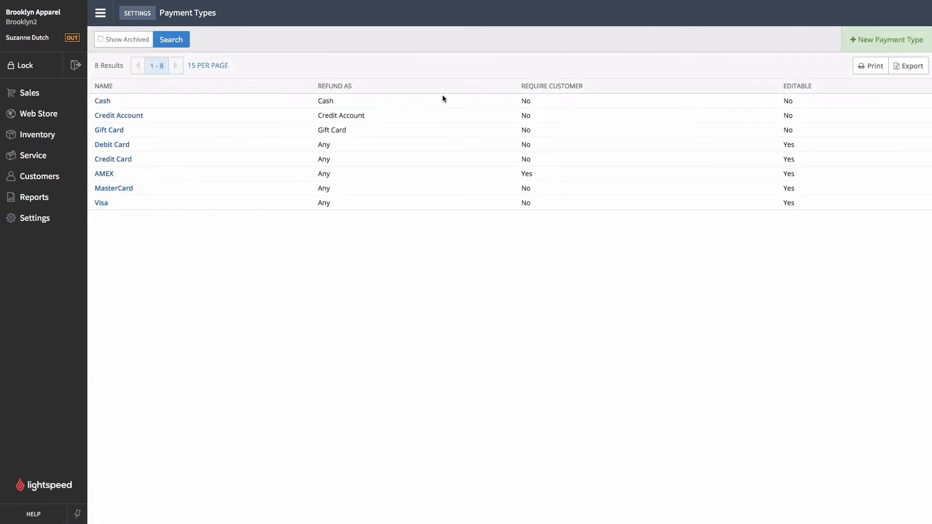
Add a payment type named 'Check', Refund As All, Require Customer ticked, save it and head to the register
left_click(886, 38)
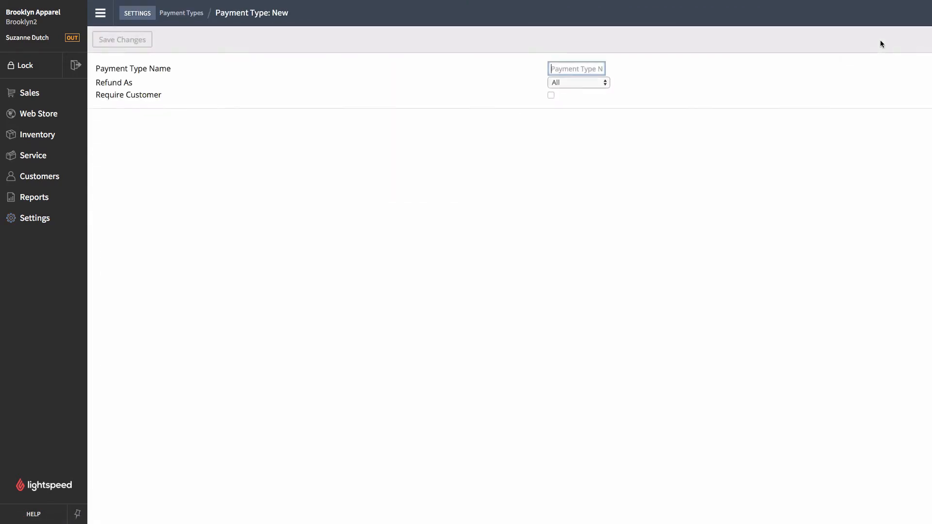
type("Check")
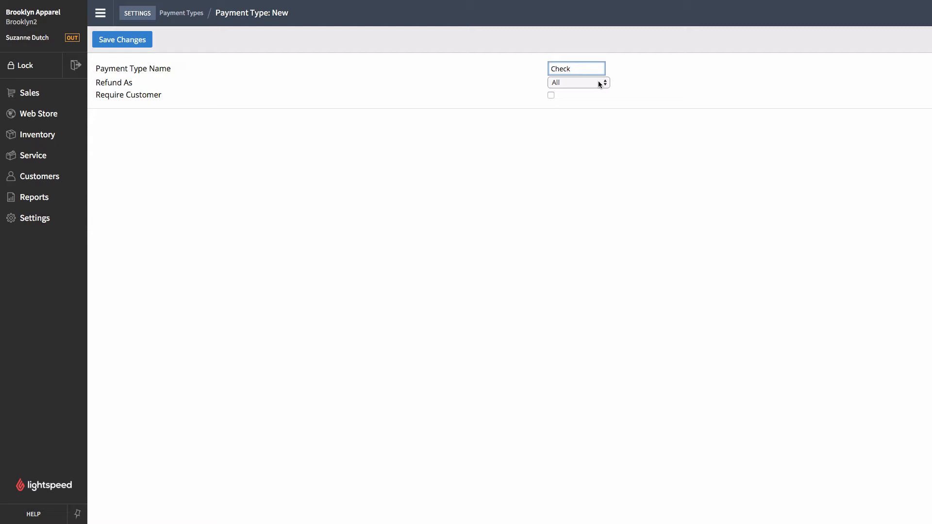
left_click(578, 82)
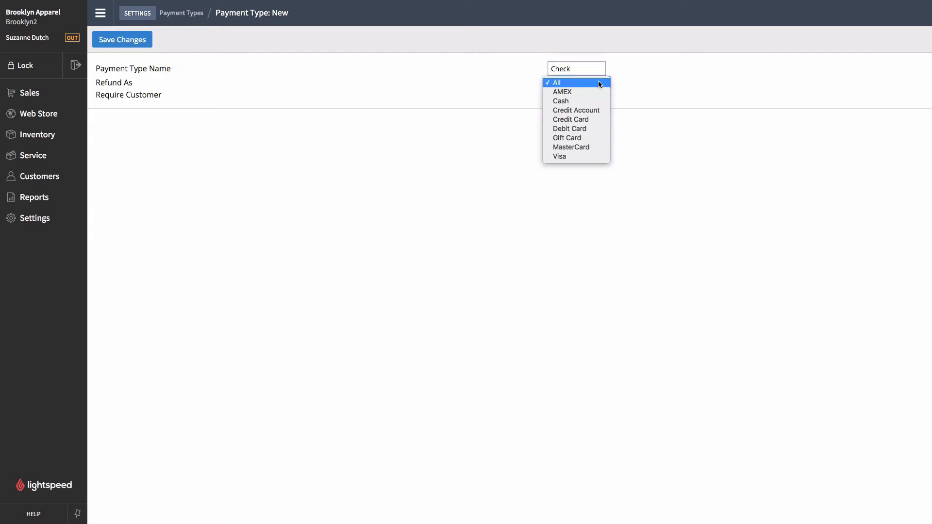
mouse_move(594, 111)
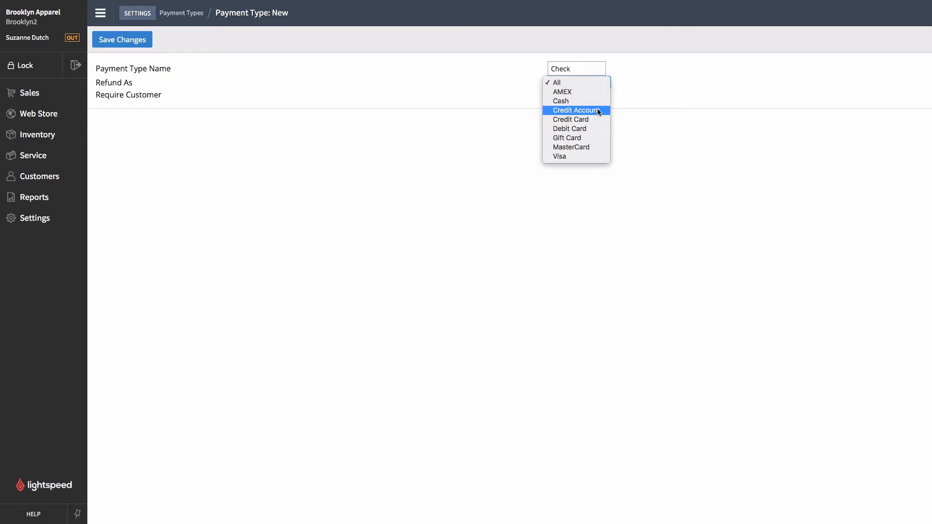
mouse_move(575, 100)
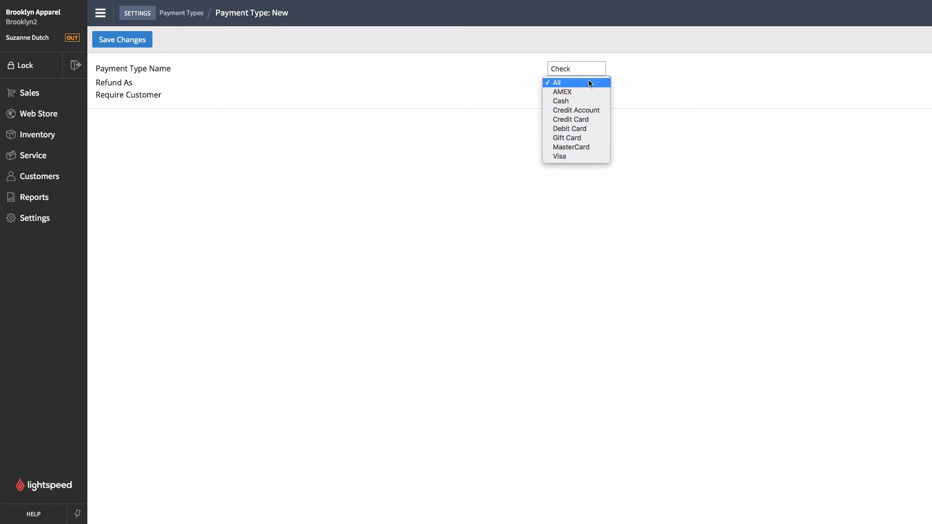
left_click(555, 82)
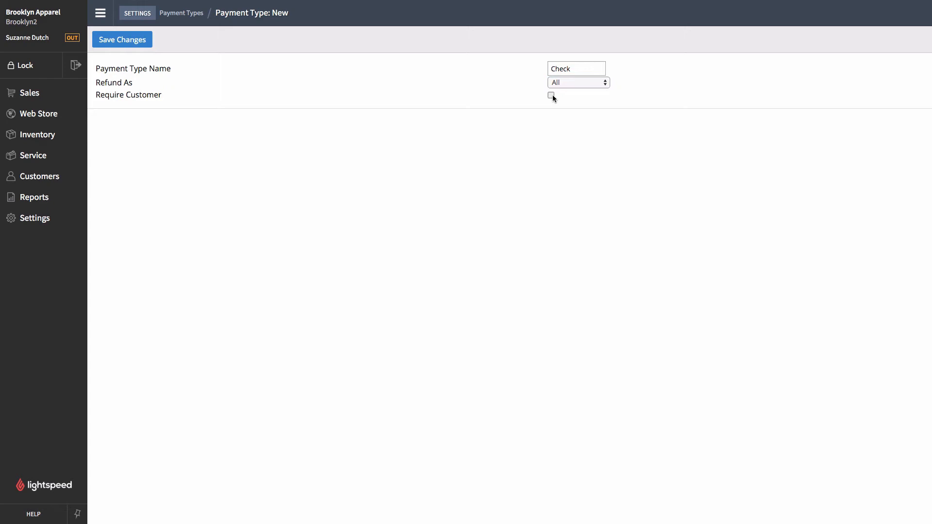
left_click(551, 95)
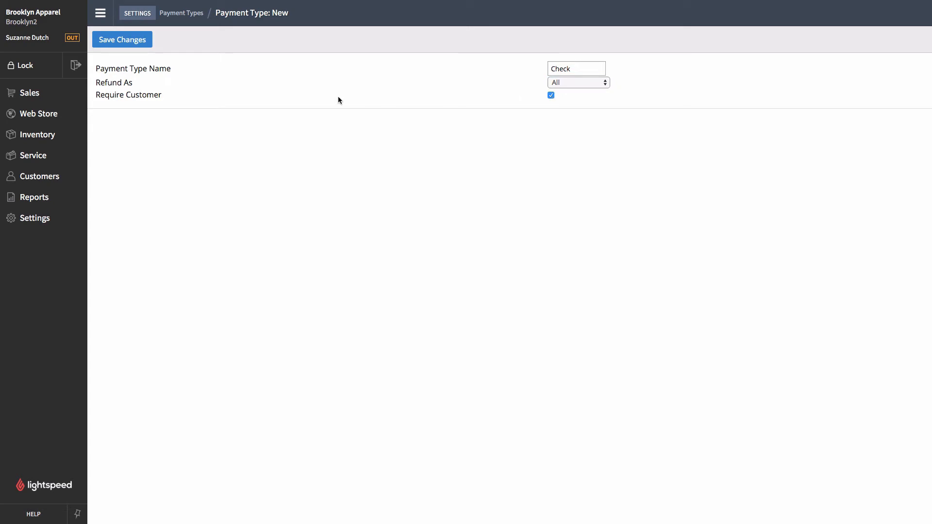
mouse_move(145, 76)
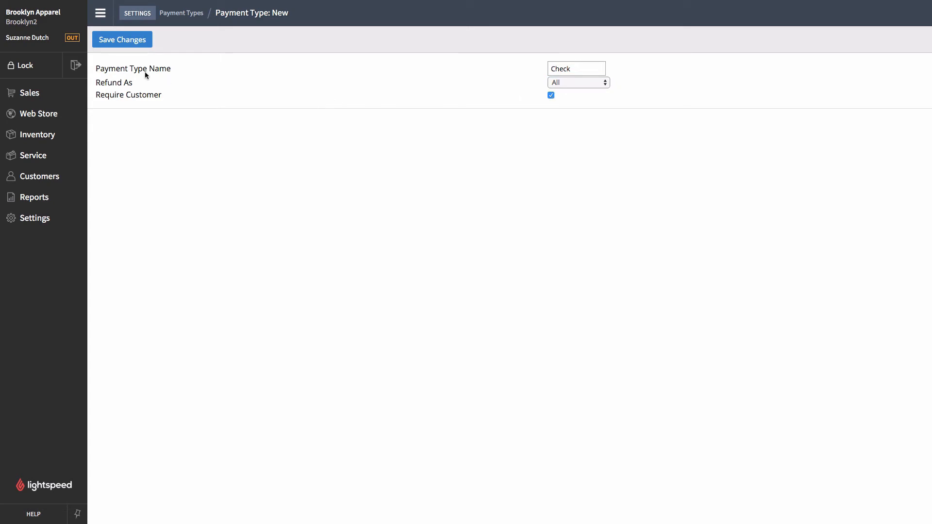
left_click(122, 39)
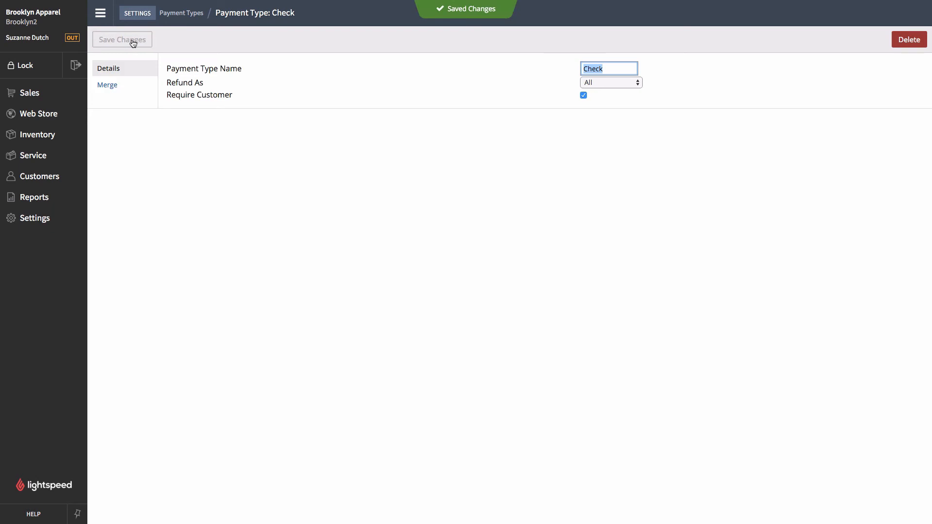
left_click(30, 93)
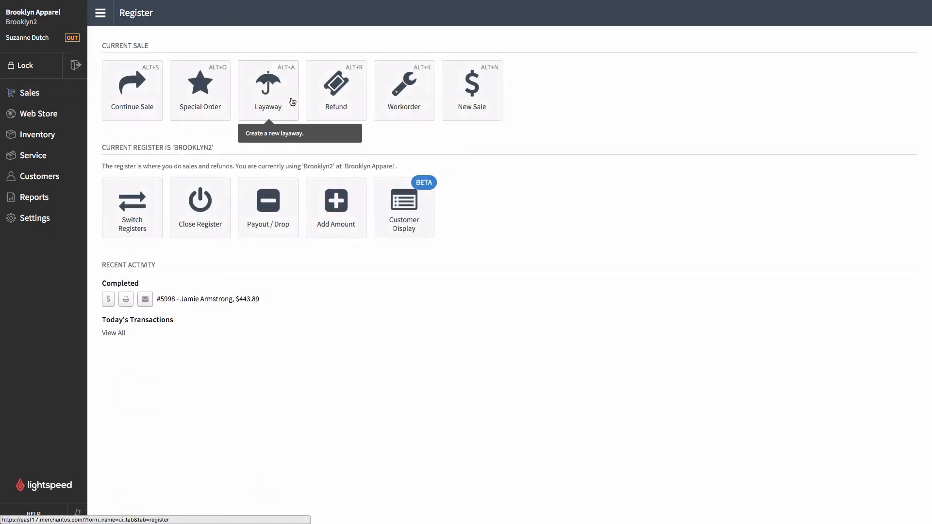
mouse_move(479, 88)
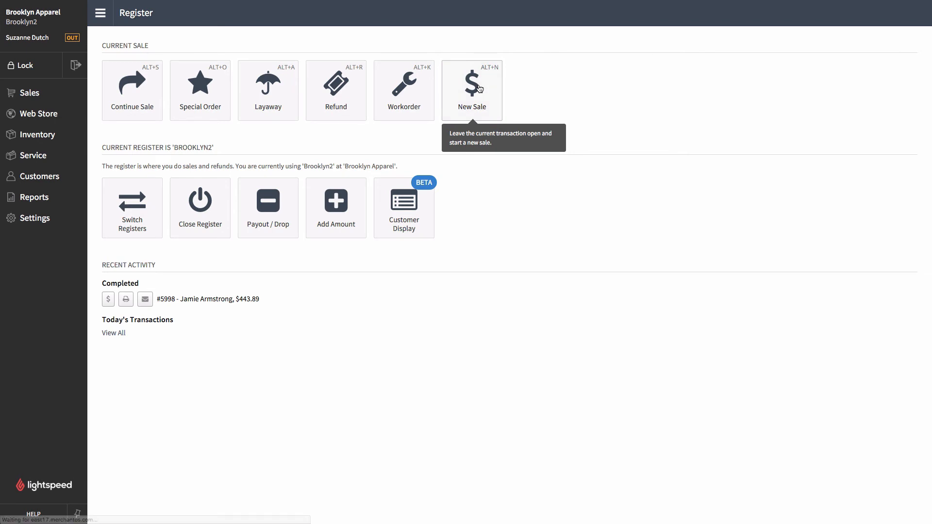
Begin a new sale and add the Brown Red Check Lined Jacket by searching 'Jacket'
left_click(472, 91)
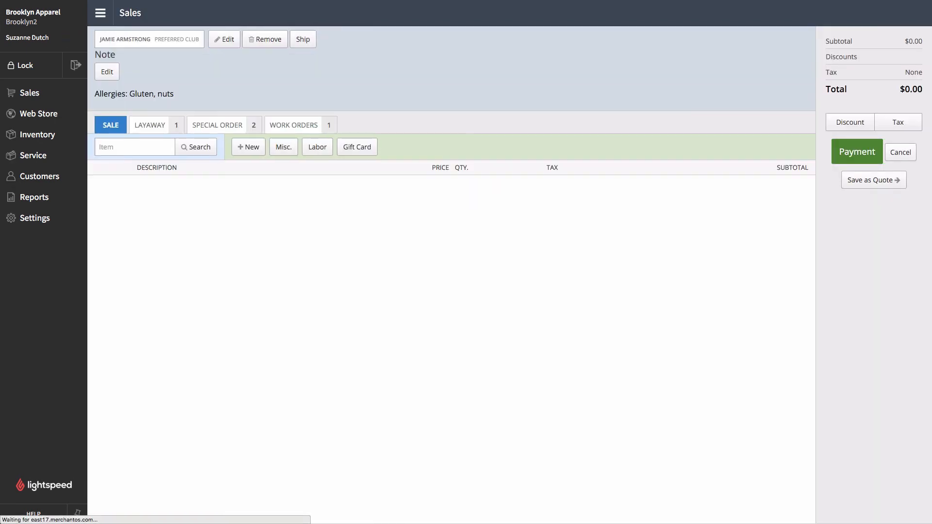
left_click(134, 146)
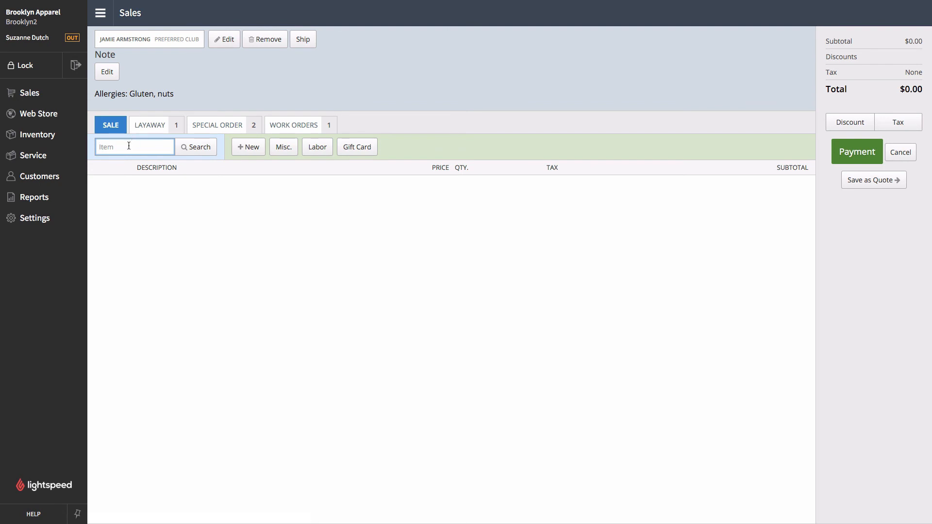
type("Jacket")
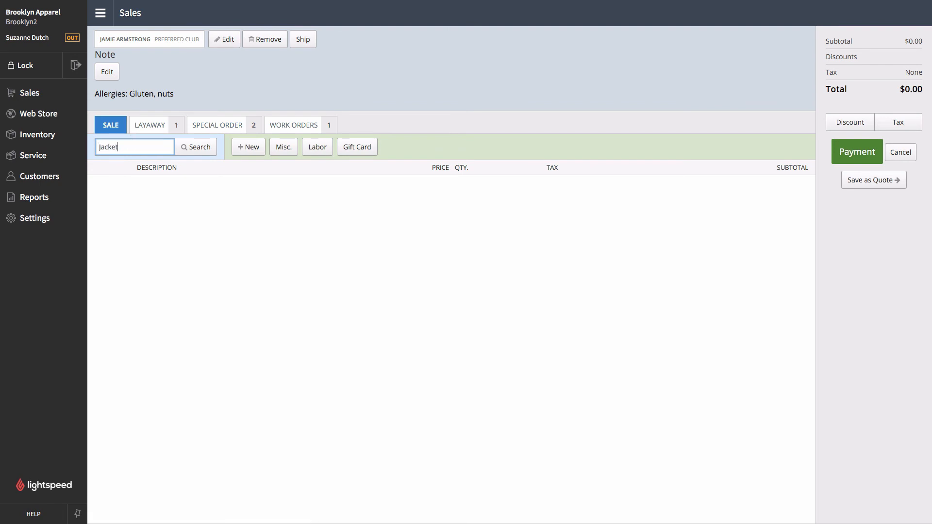
left_click(196, 147)
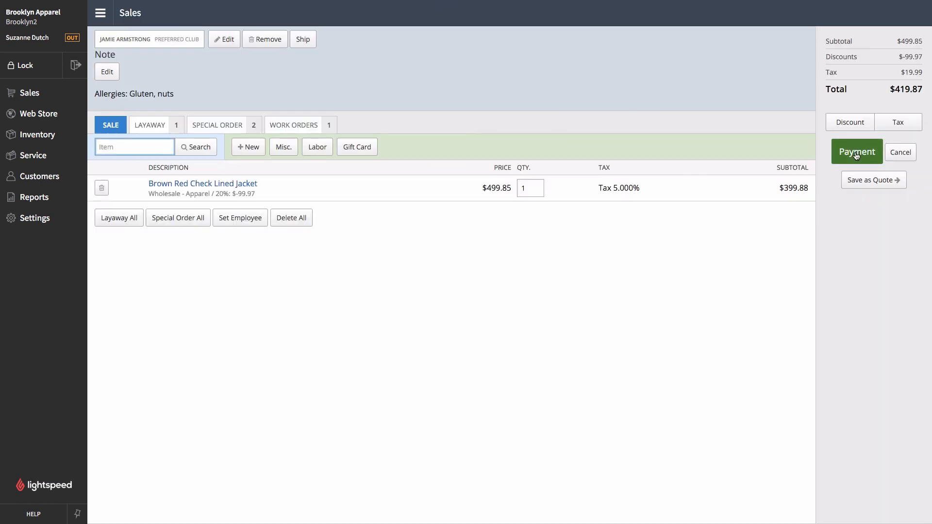
Move to payment and enter the full $419.87 balance as Check using Max
left_click(857, 151)
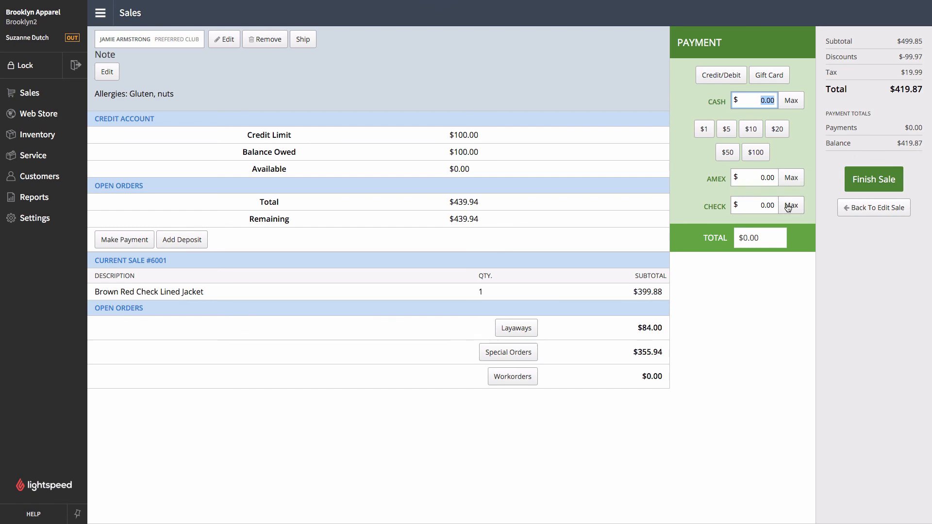
left_click(790, 205)
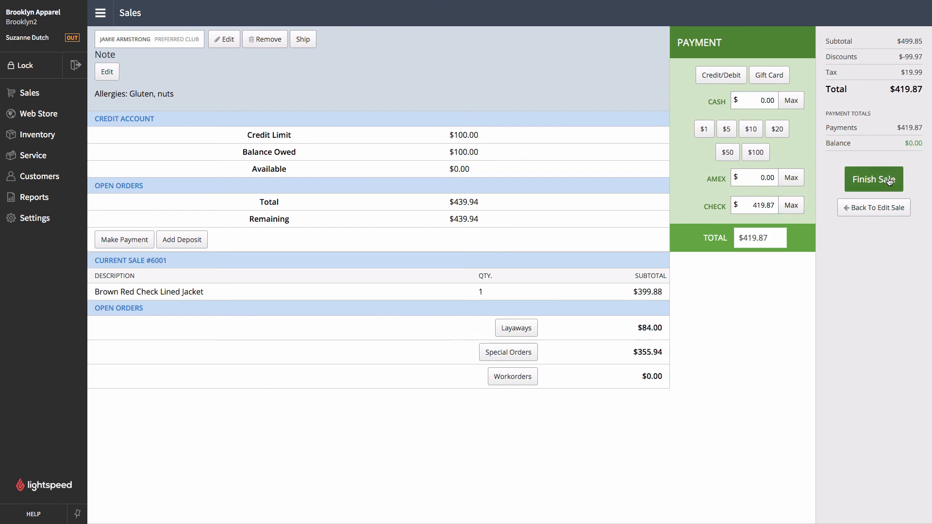